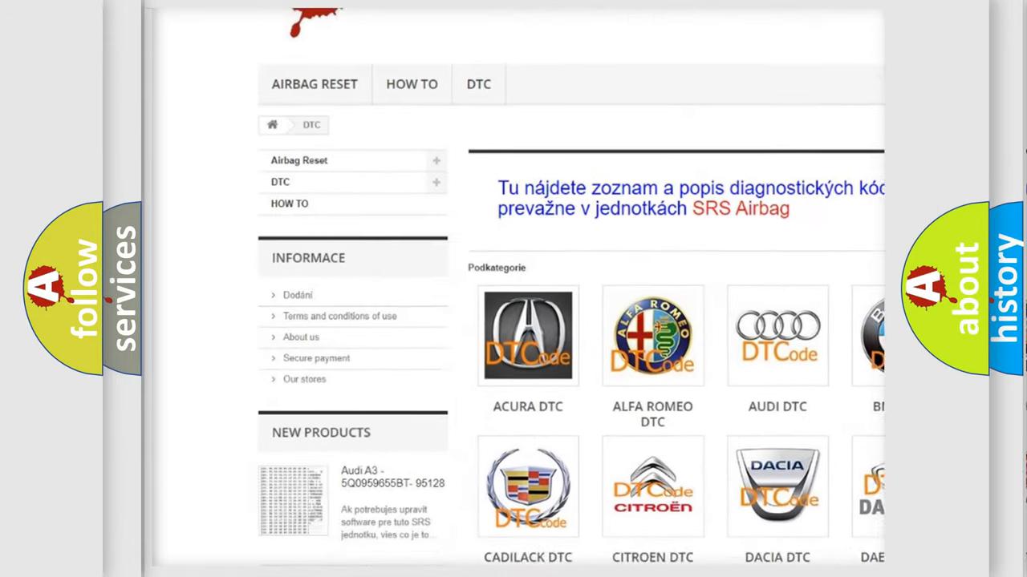
scroll("down", 3)
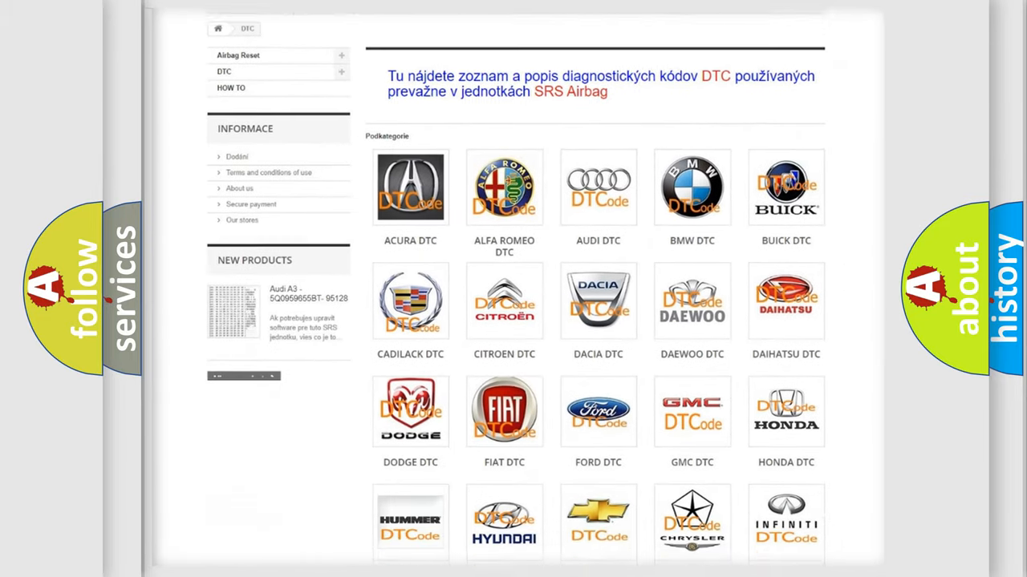
scroll("down", 3)
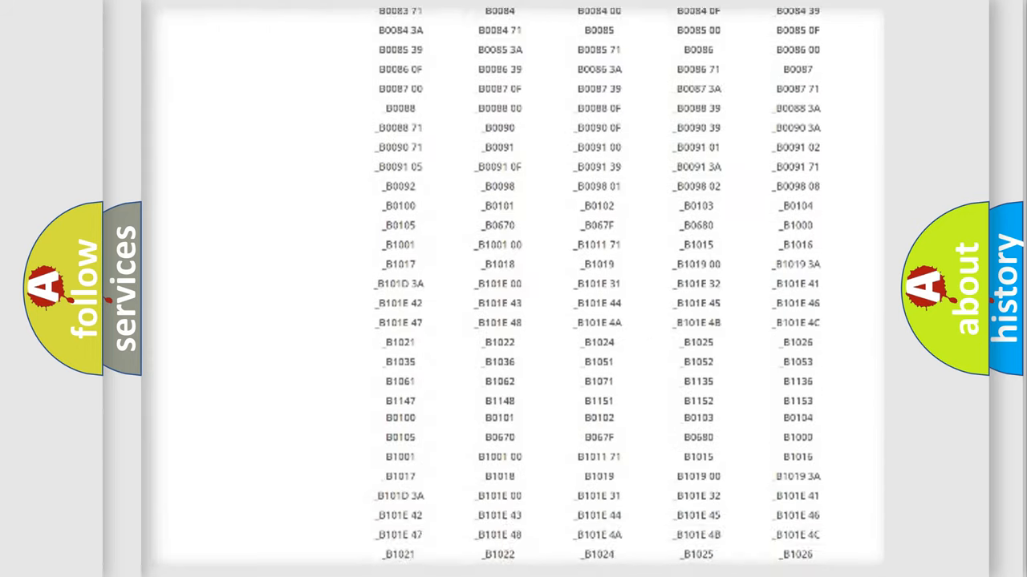
scroll("down", 3)
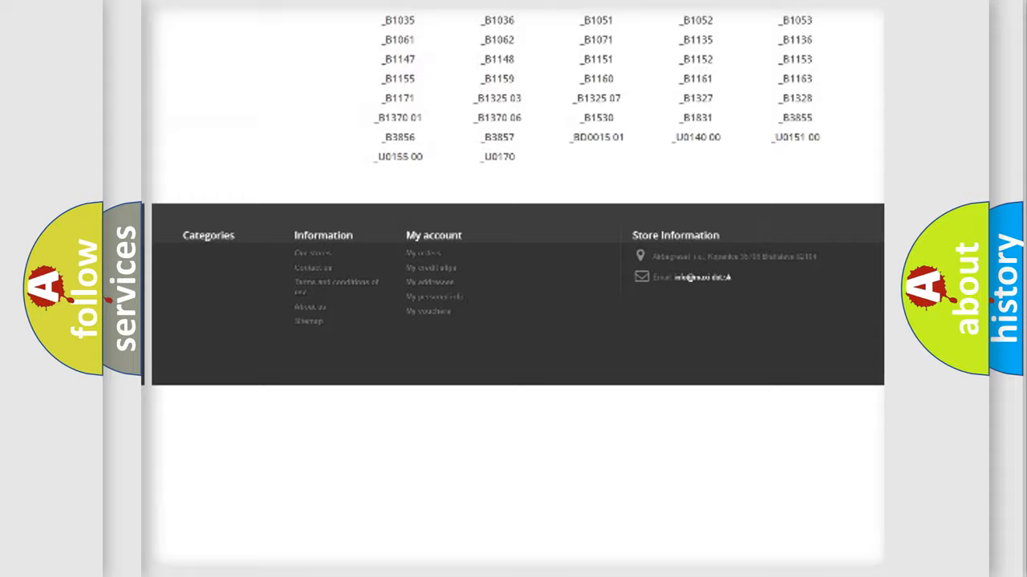
scroll("up", 3)
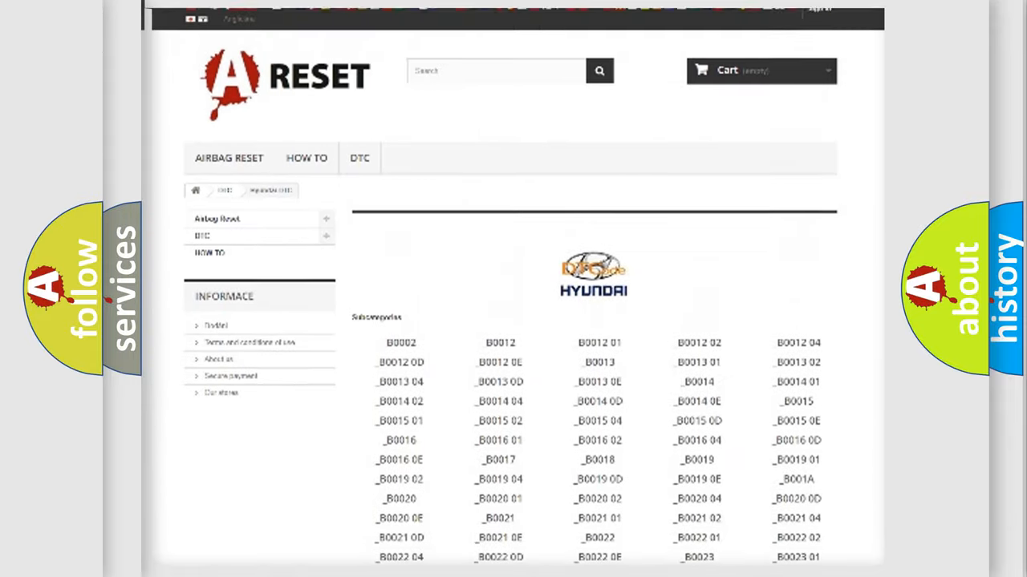
scroll("up", 3)
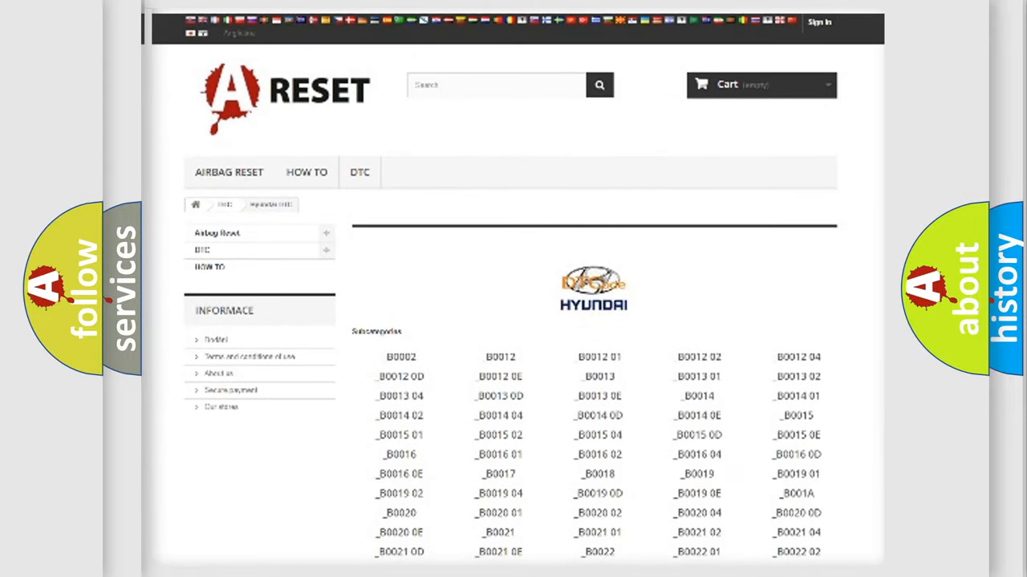